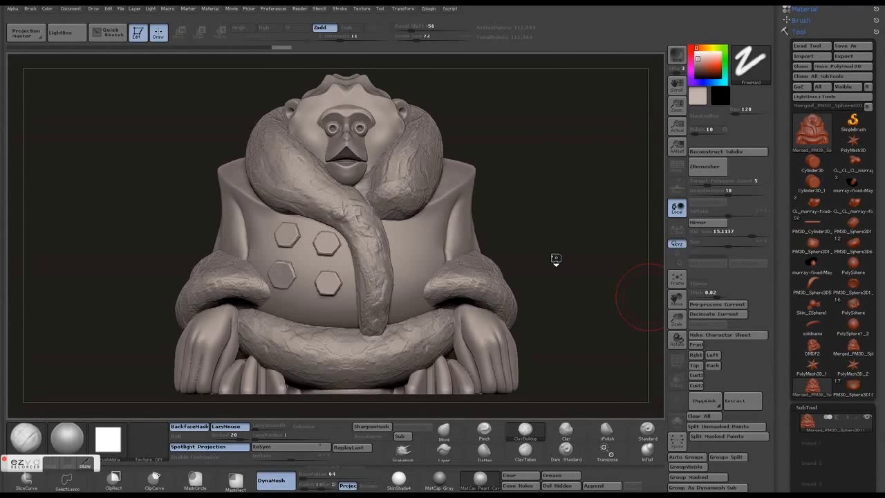
Turn the character around to expose its underside for the cylinder placement
{"action": "left_click_drag", "start_coordinate": [555, 260], "coordinate": [639, 293]}
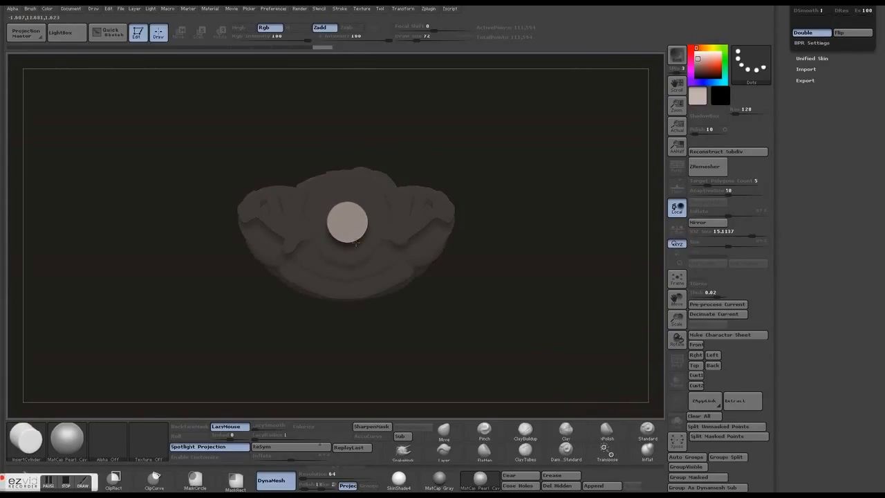
Orbit the model to check the cylinder sits straight under the character's base
{"action": "left_click_drag", "start_coordinate": [345, 221], "coordinate": [481, 318]}
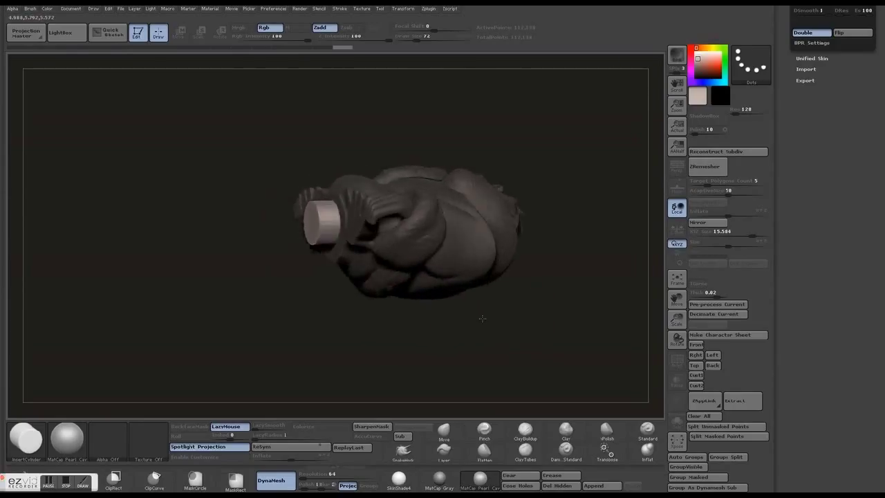
{"action": "left_click_drag", "start_coordinate": [481, 318], "coordinate": [470, 353]}
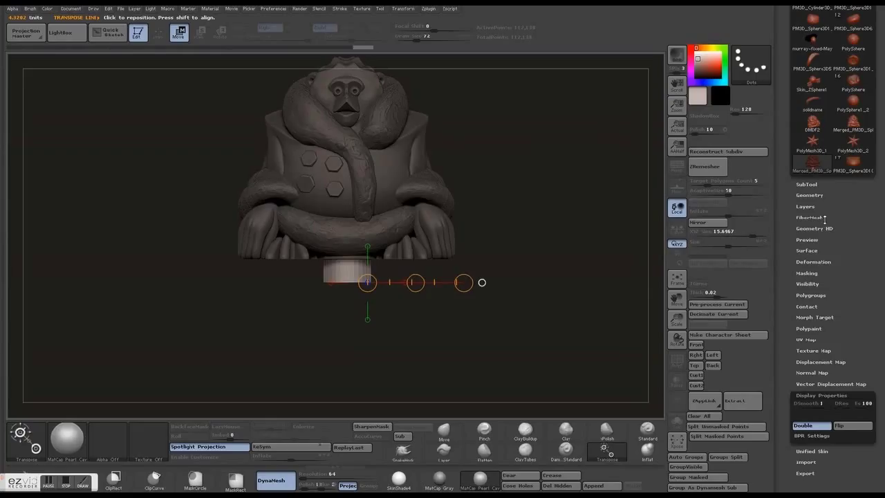
Remesh the merged character and cylinder into one surface with DynaMesh in Tool > Geometry
{"action": "left_click", "coordinate": [807, 195]}
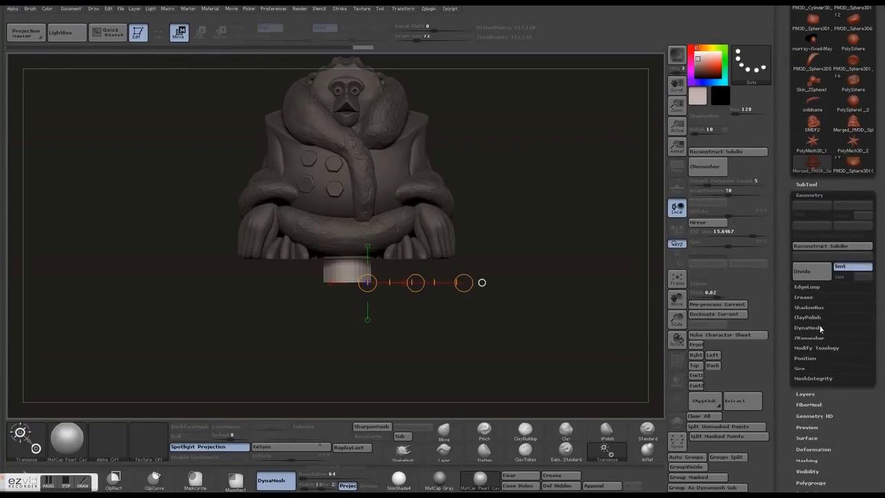
{"action": "left_click", "coordinate": [802, 327]}
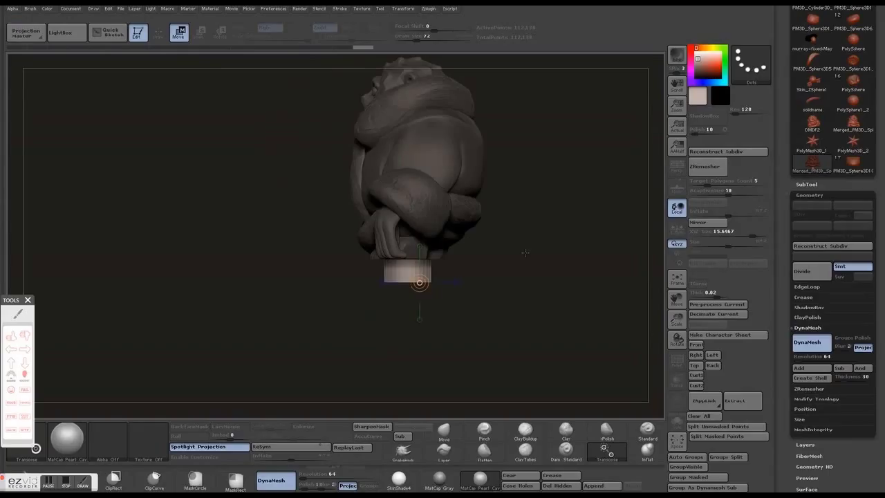
{"action": "mouse_move", "coordinate": [810, 377]}
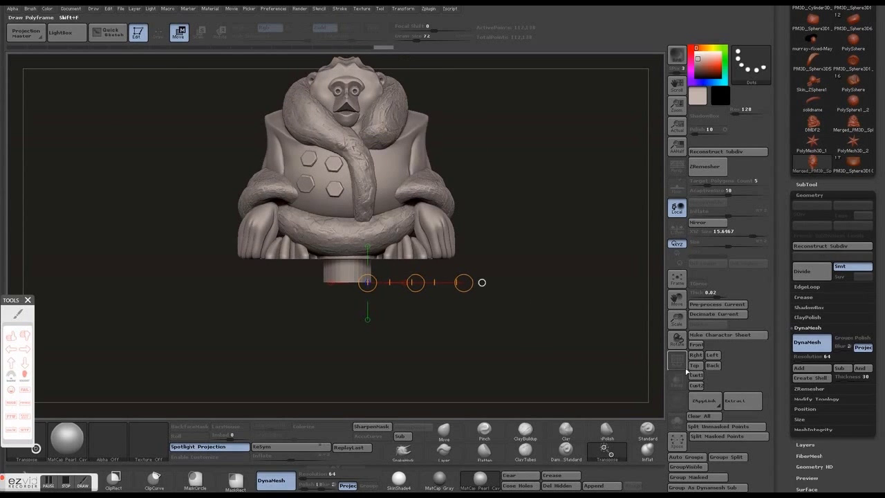
{"action": "mouse_move", "coordinate": [694, 365]}
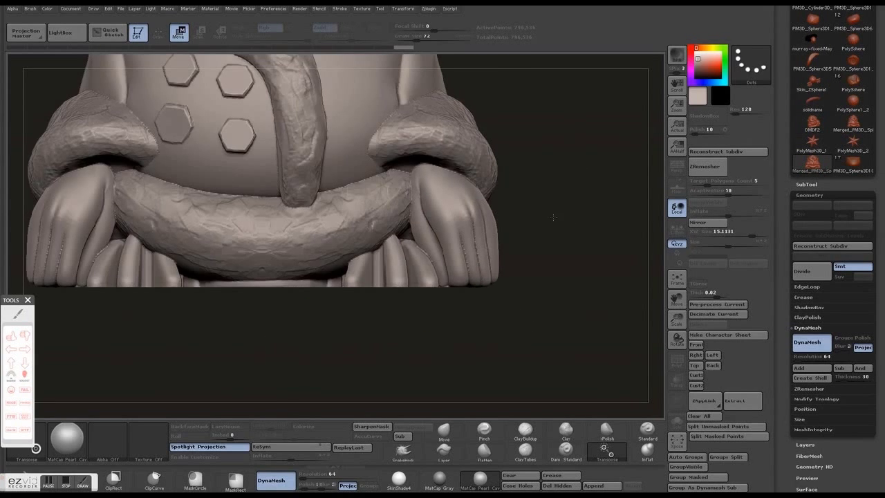
Rotate the hollowed character toward its underside to inspect the new inner shell wall
{"action": "left_click_drag", "start_coordinate": [356, 290], "coordinate": [490, 291]}
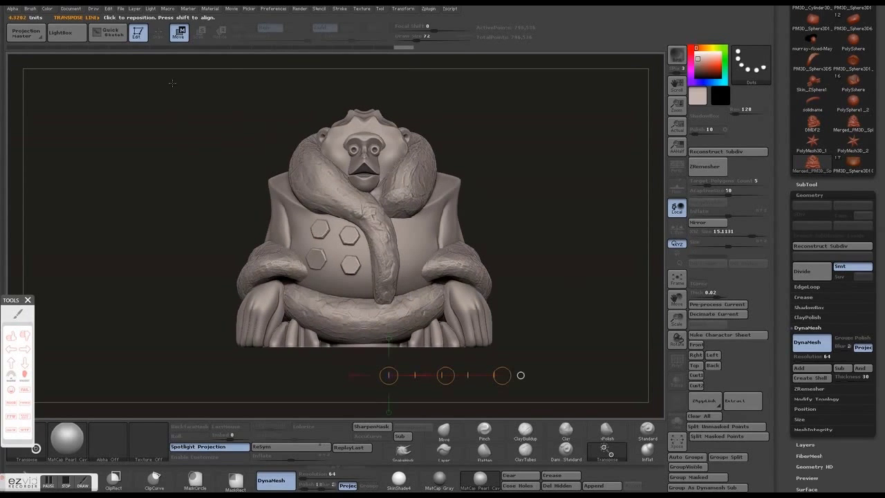
{"action": "left_click_drag", "start_coordinate": [168, 76], "coordinate": [365, 398]}
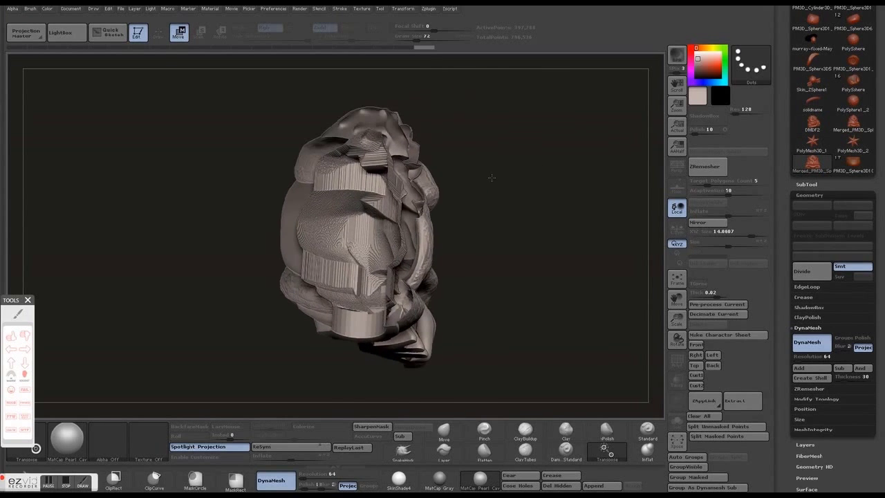
{"action": "left_click_drag", "start_coordinate": [492, 177], "coordinate": [564, 224]}
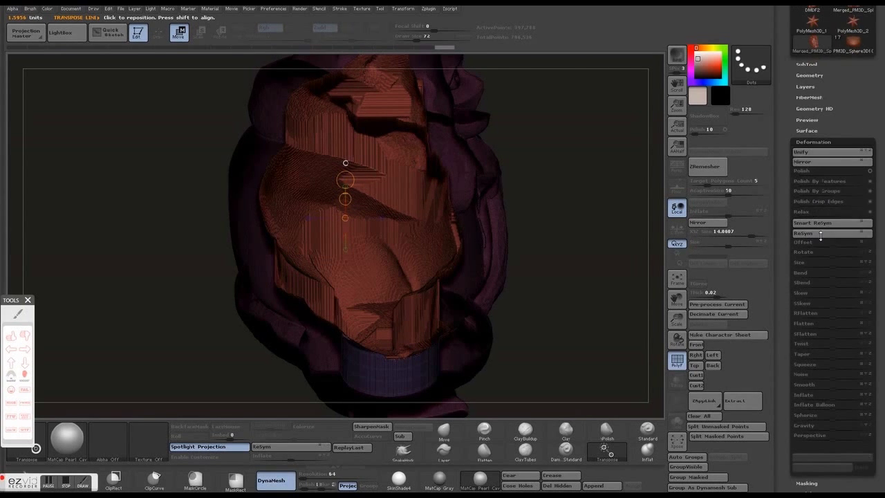
Apply Polish By Features repeatedly until the inner shell walls are smooth
{"action": "left_click", "coordinate": [829, 179]}
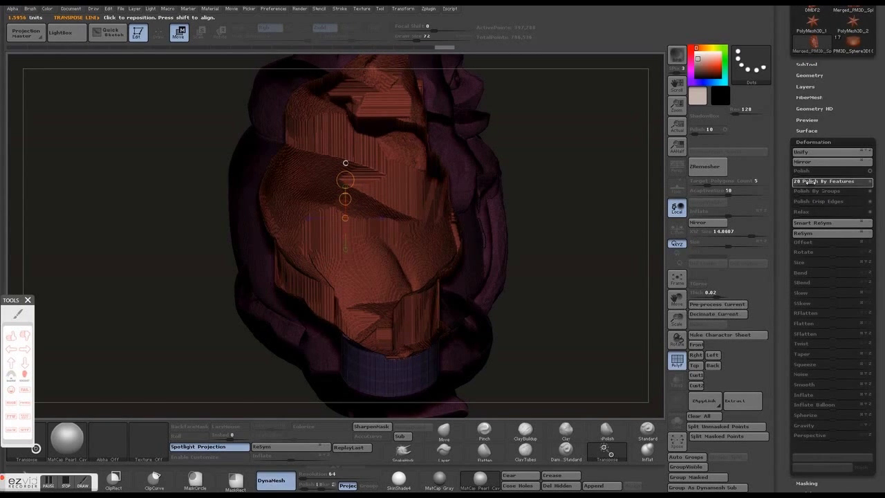
{"action": "left_click", "coordinate": [829, 180]}
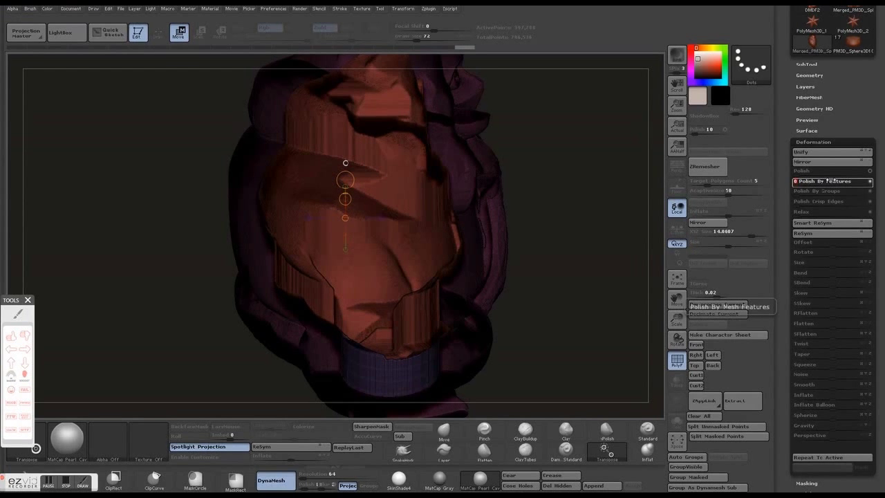
{"action": "left_click", "coordinate": [827, 181]}
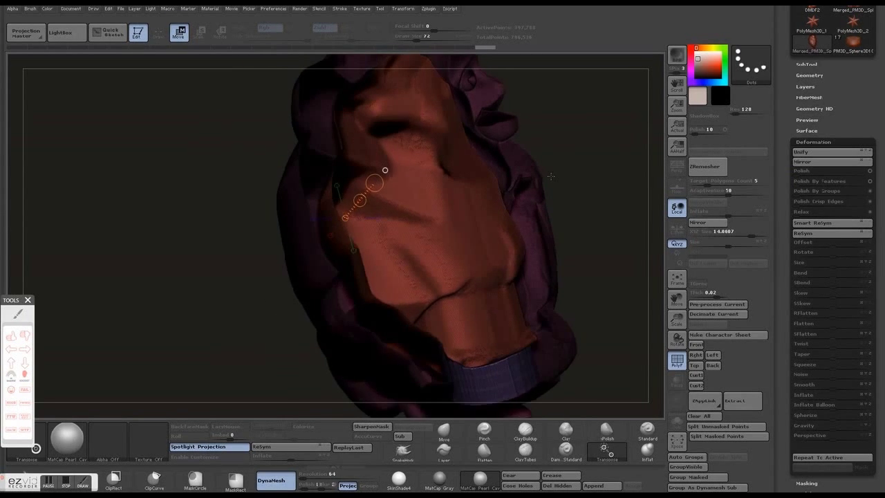
{"action": "left_click", "coordinate": [810, 221]}
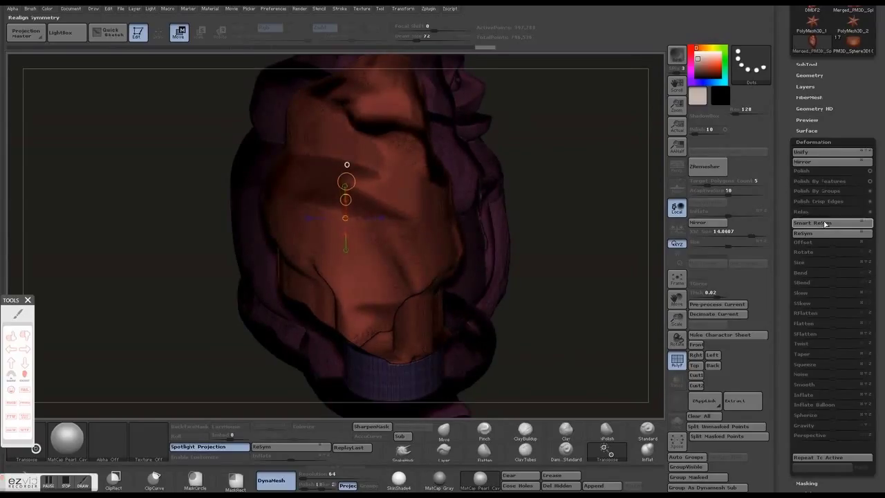
{"action": "left_click", "coordinate": [823, 180]}
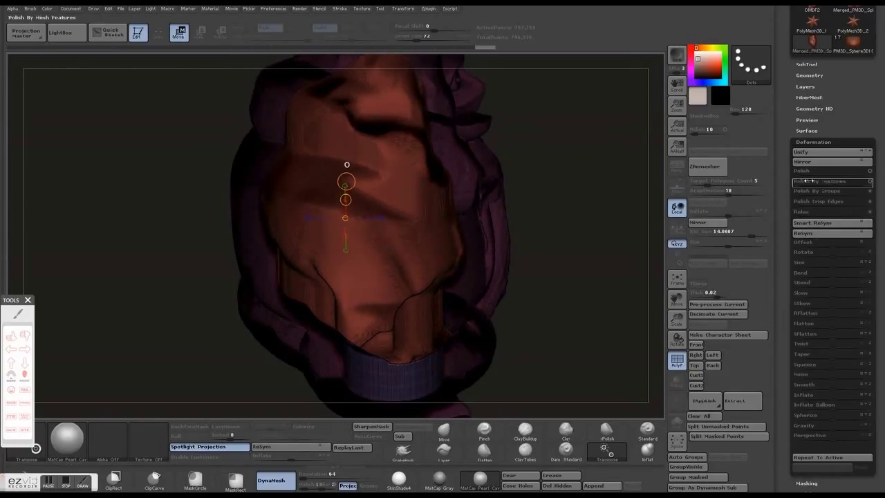
{"action": "left_click", "coordinate": [811, 172]}
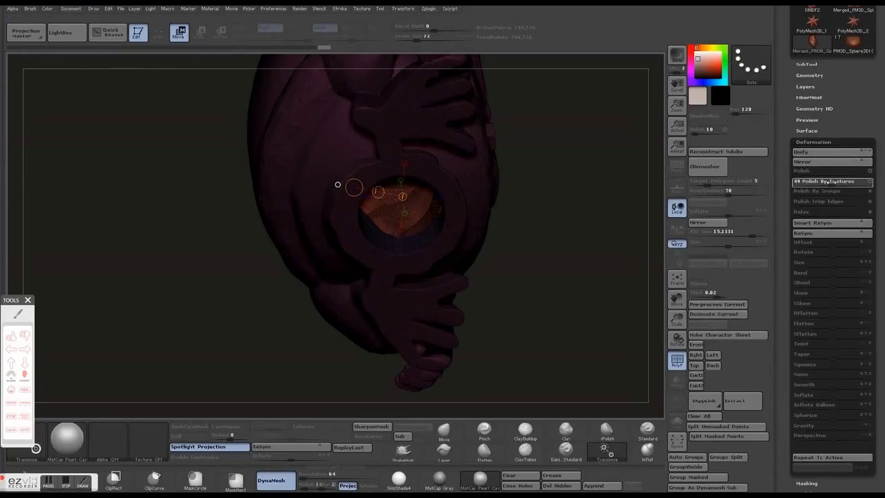
Turn off Transp, inspect the round base hole, and rotate the figure back to face front
{"action": "left_click", "coordinate": [830, 180]}
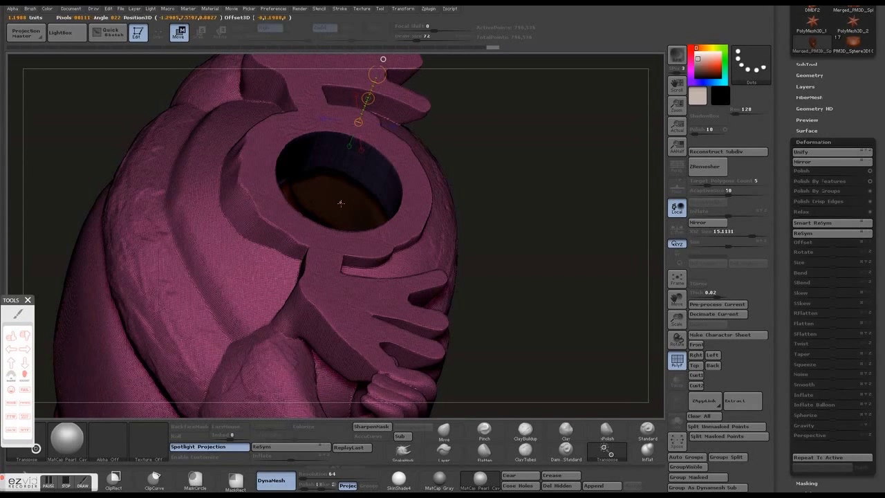
{"action": "left_click_drag", "start_coordinate": [346, 208], "coordinate": [366, 159]}
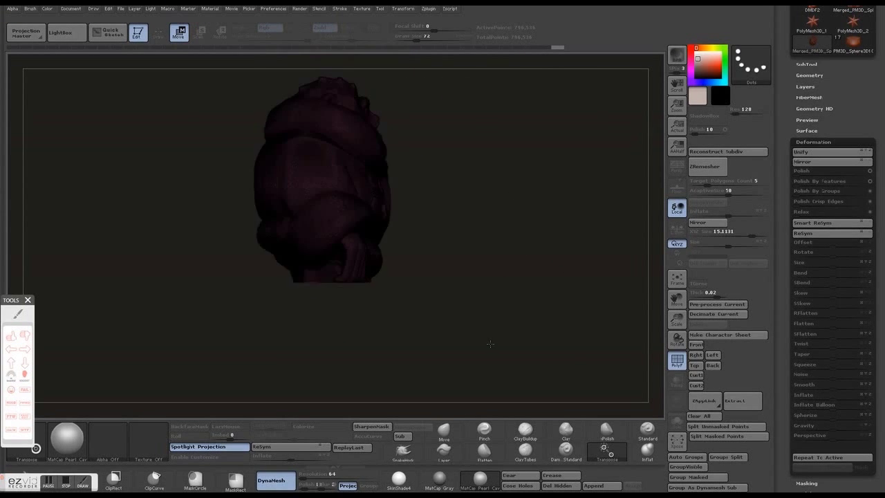
{"action": "left_click_drag", "start_coordinate": [490, 344], "coordinate": [332, 270]}
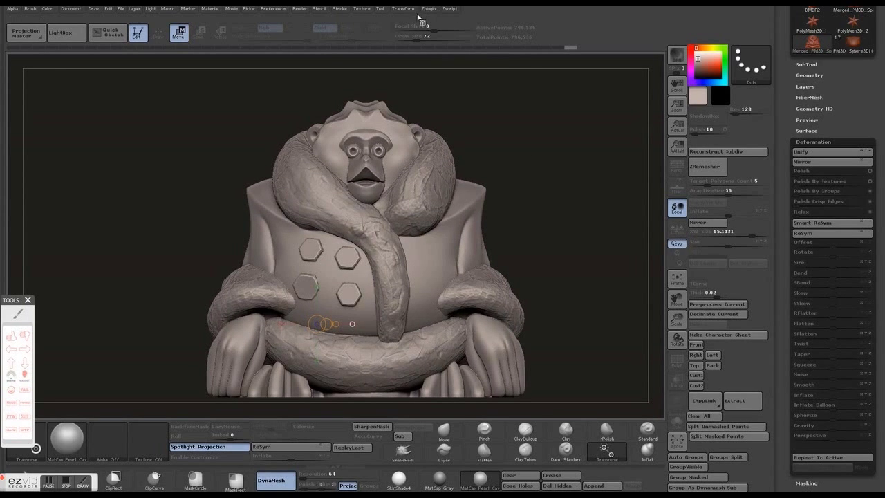
Bring up the ZPlugin menu to reach Decimation Master
{"action": "left_click", "coordinate": [433, 8]}
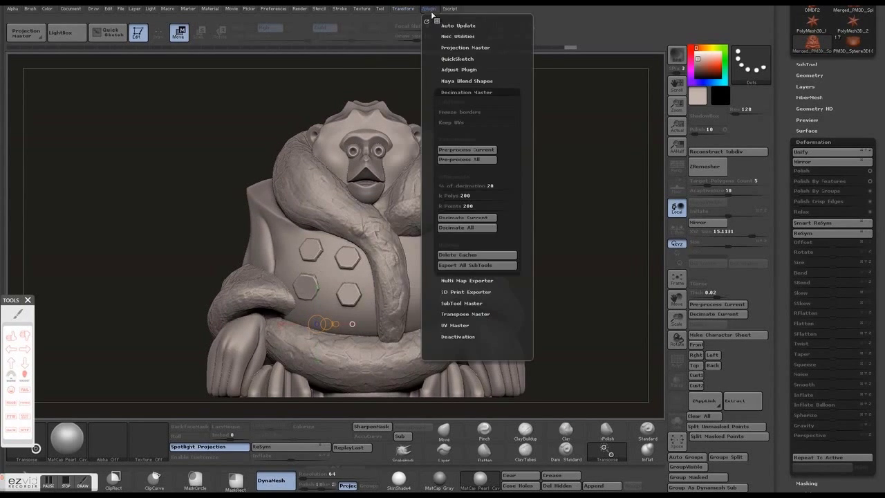
{"action": "mouse_move", "coordinate": [459, 235]}
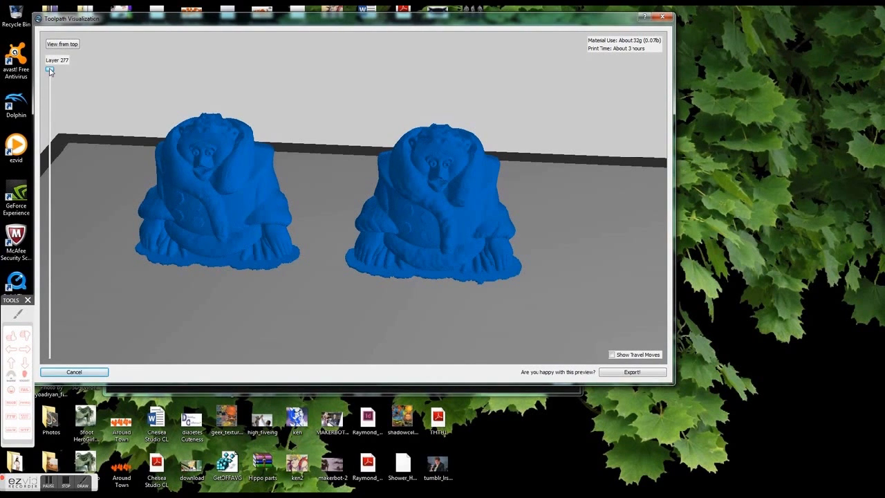
Lower the layer slider to reveal cross-sections of the hollow and solid monkey prints
{"action": "left_click_drag", "start_coordinate": [50, 69], "coordinate": [50, 84]}
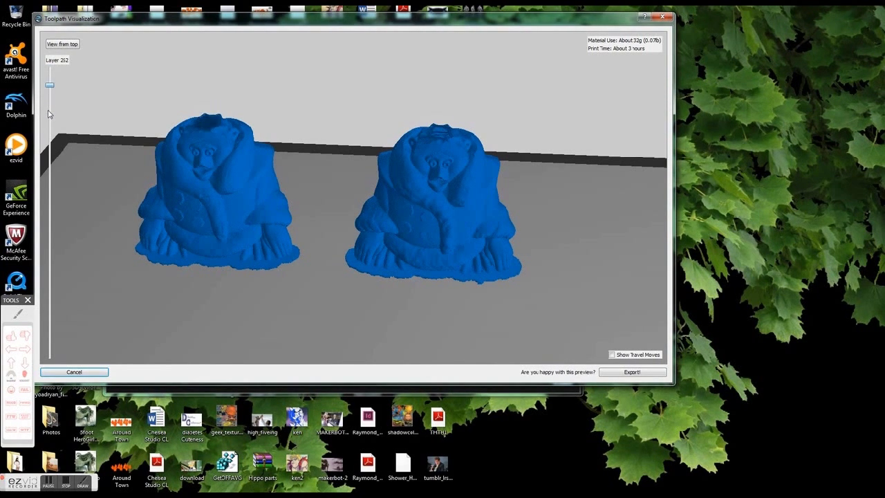
{"action": "left_click_drag", "start_coordinate": [50, 85], "coordinate": [50, 130]}
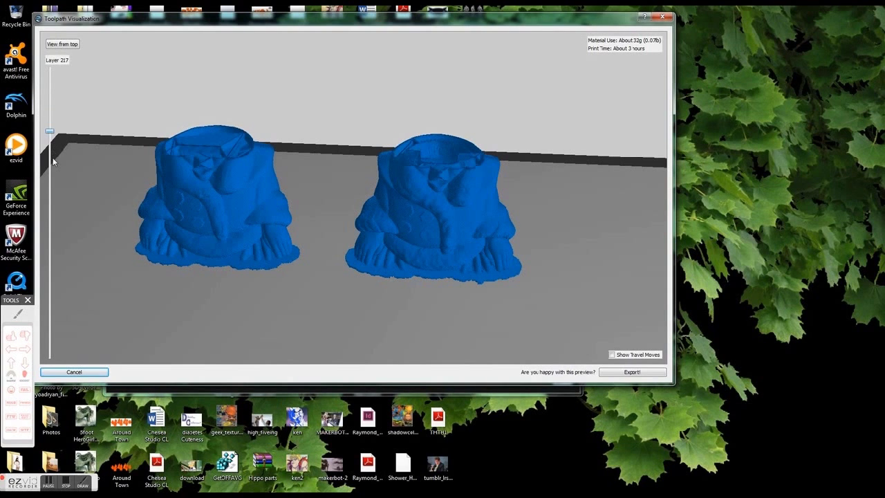
{"action": "left_click_drag", "start_coordinate": [49, 130], "coordinate": [50, 163]}
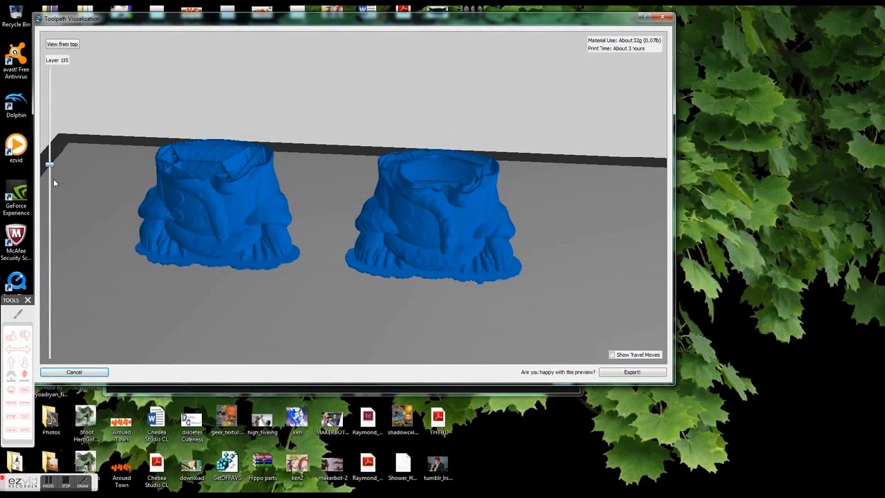